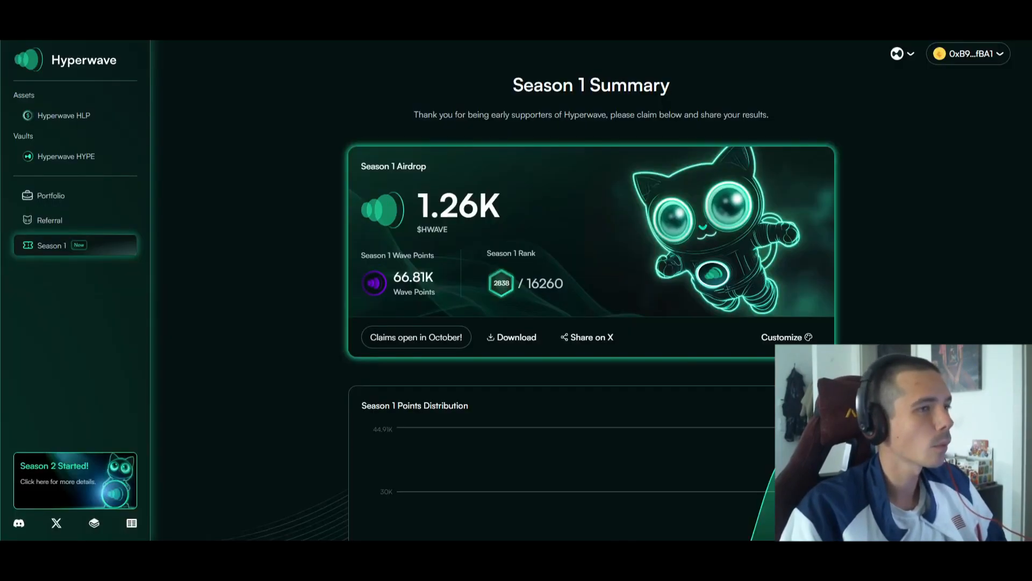
mouse_move(186, 168)
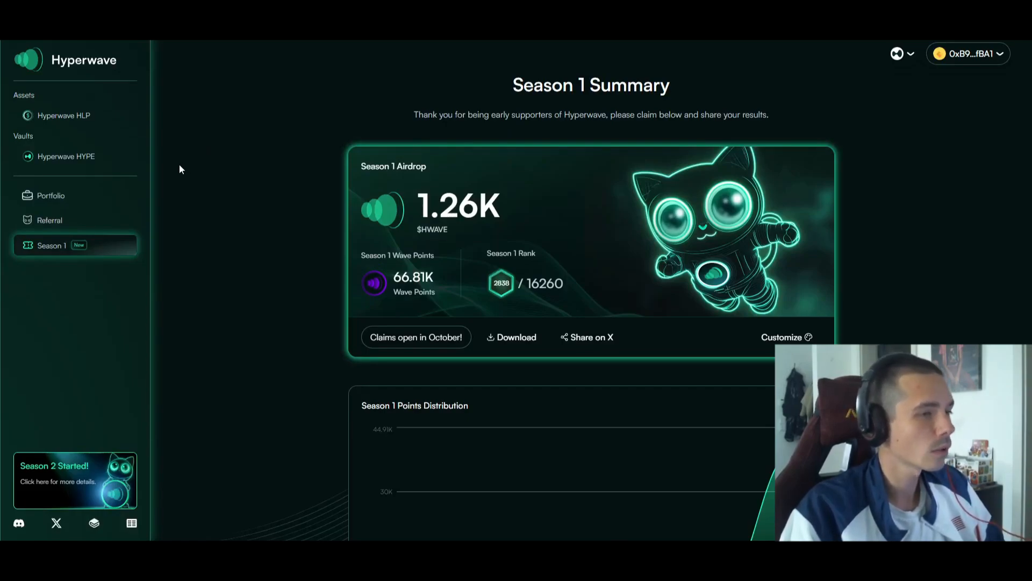
mouse_move(194, 178)
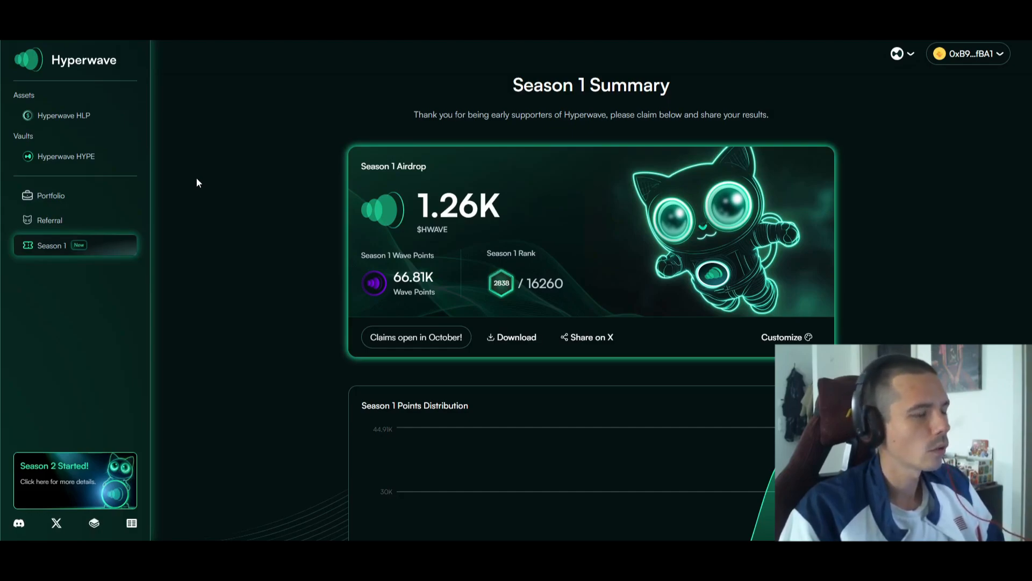
Step: Switch to the Seed Phrase 1 #1 wallet and show its Season 2 portfolio (96.83K points, rank 1875)
scroll("down", 3)
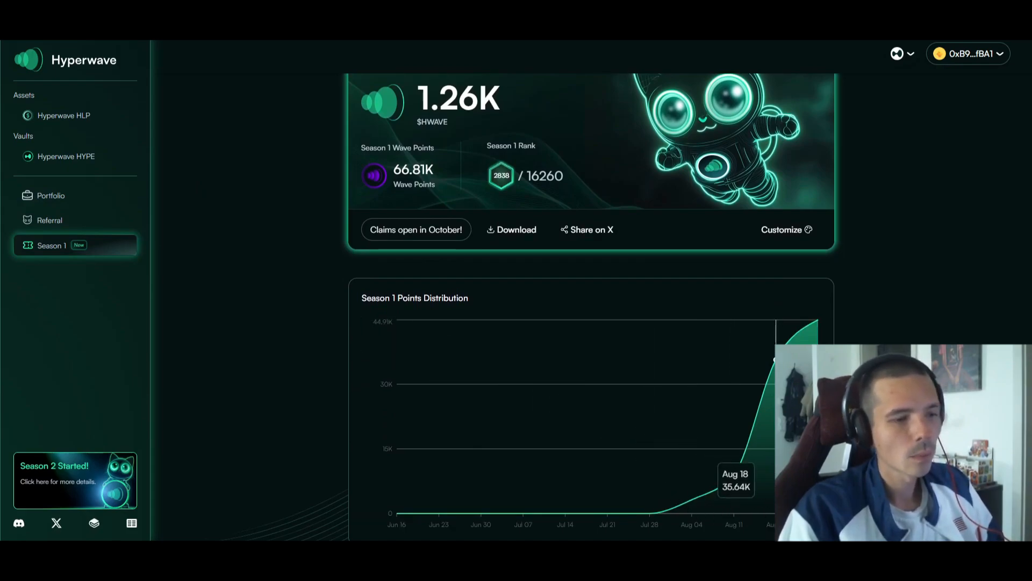
mouse_move(744, 493)
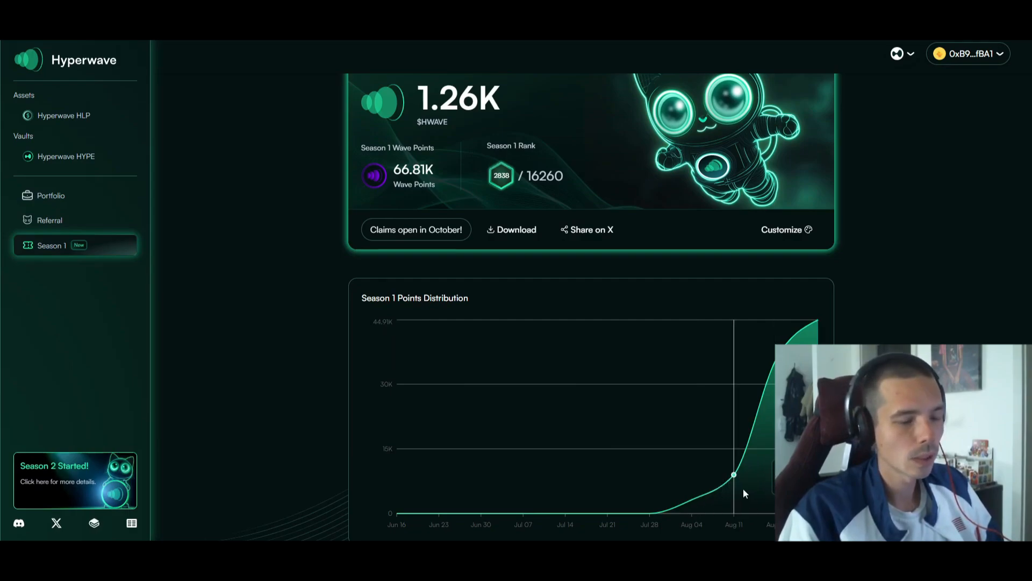
scroll("up", 3)
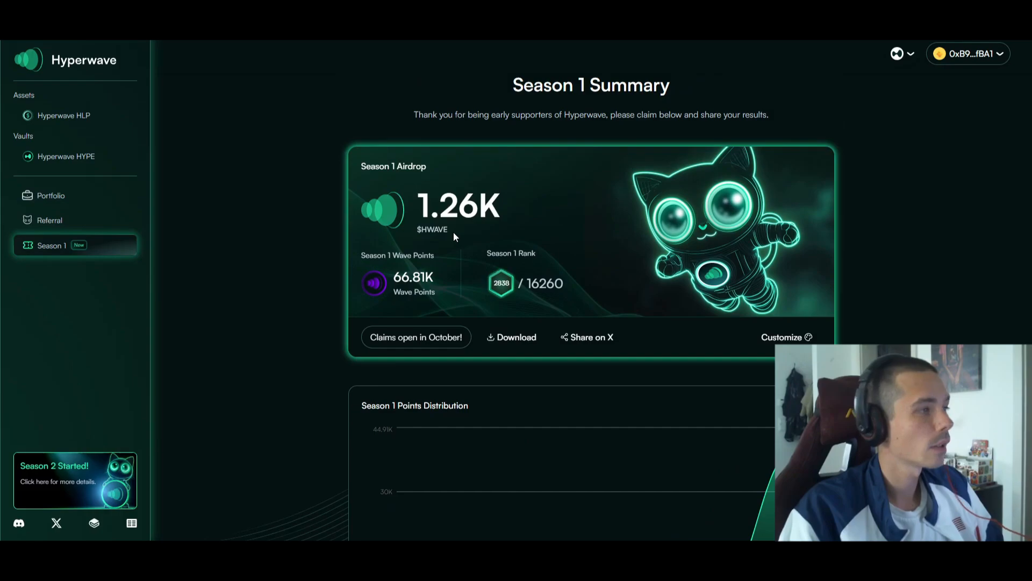
mouse_move(614, 229)
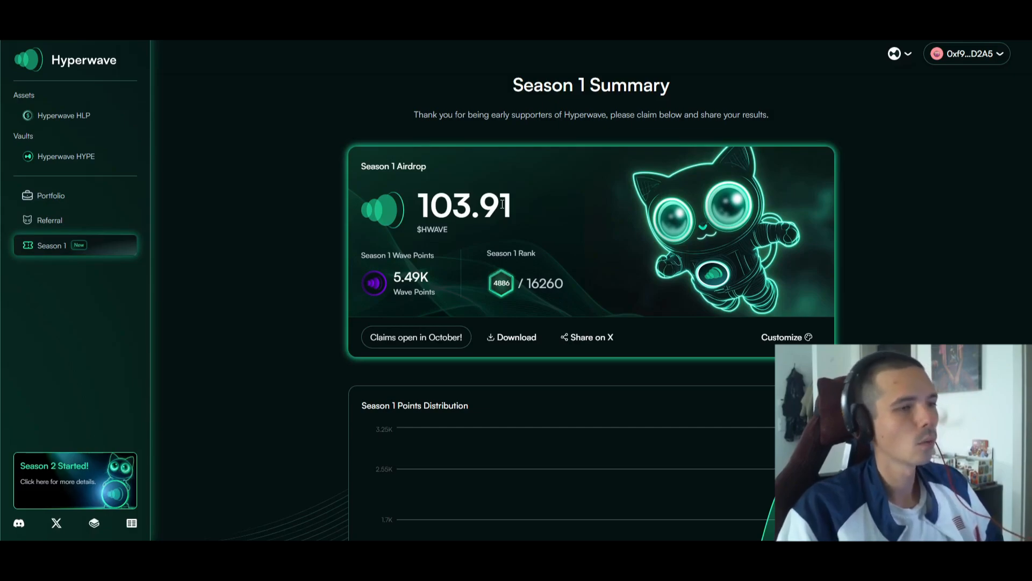
mouse_move(836, 46)
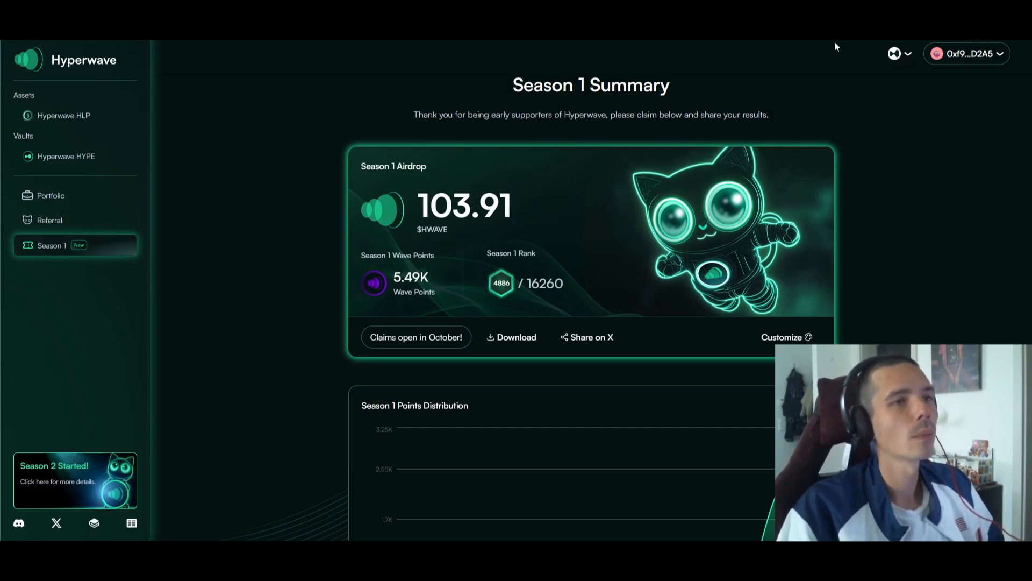
left_click(966, 54)
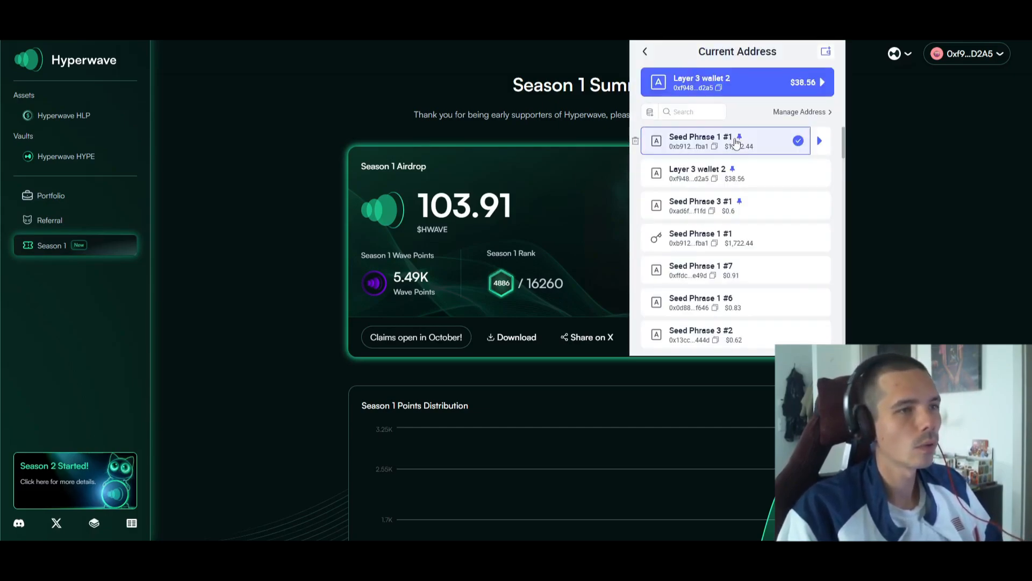
left_click(700, 140)
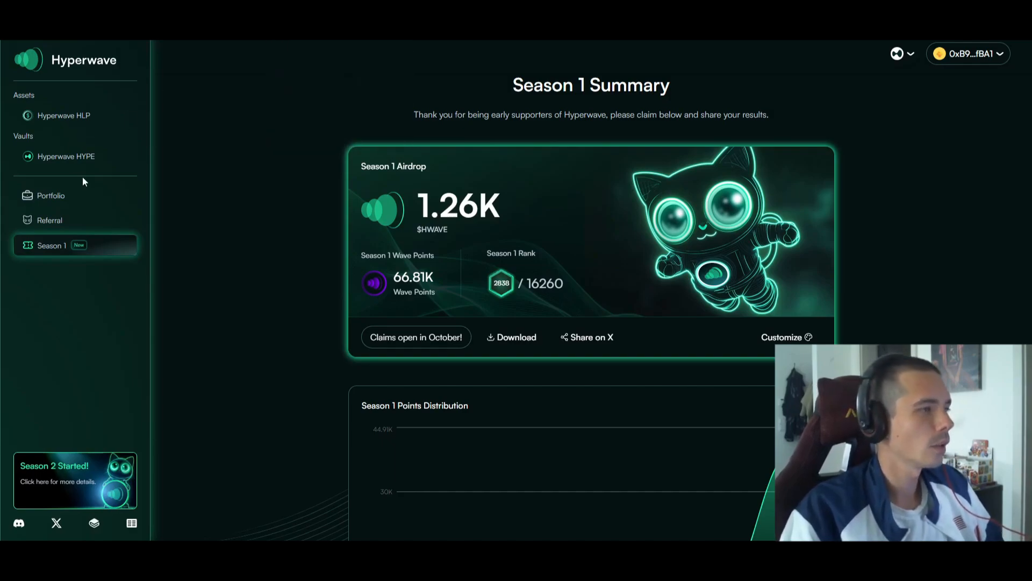
left_click(52, 196)
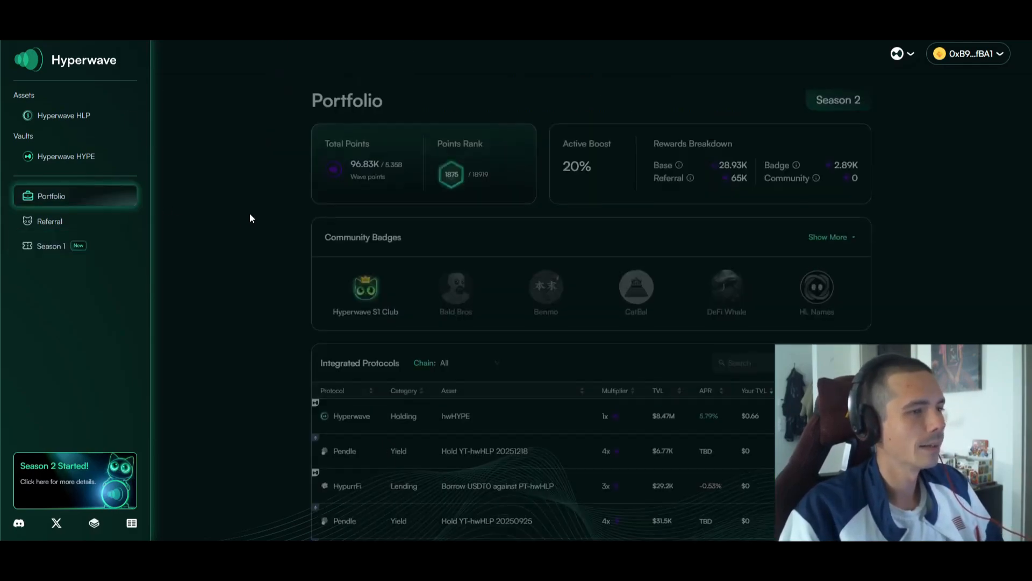
Step: Review the Integrated Protocols table, visit the Hyperwave HYPE vault, then head to the Pendle yield market
scroll("down", 3)
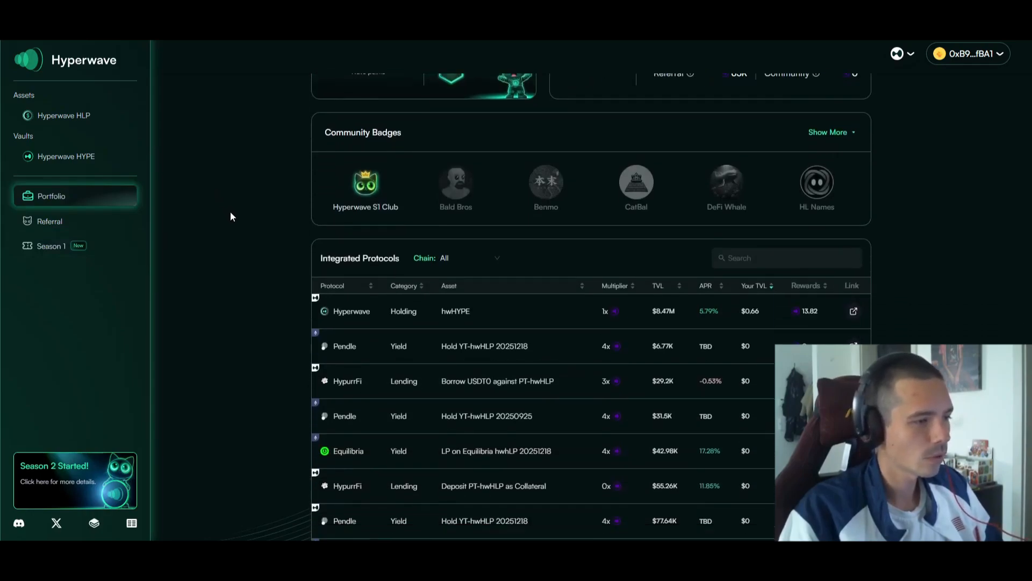
scroll("down", 3)
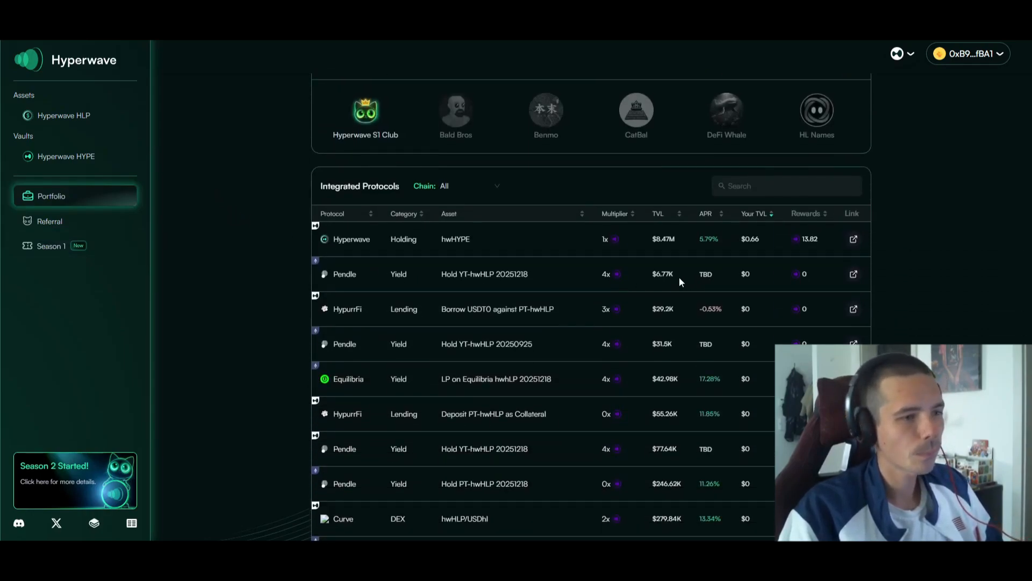
mouse_move(434, 283)
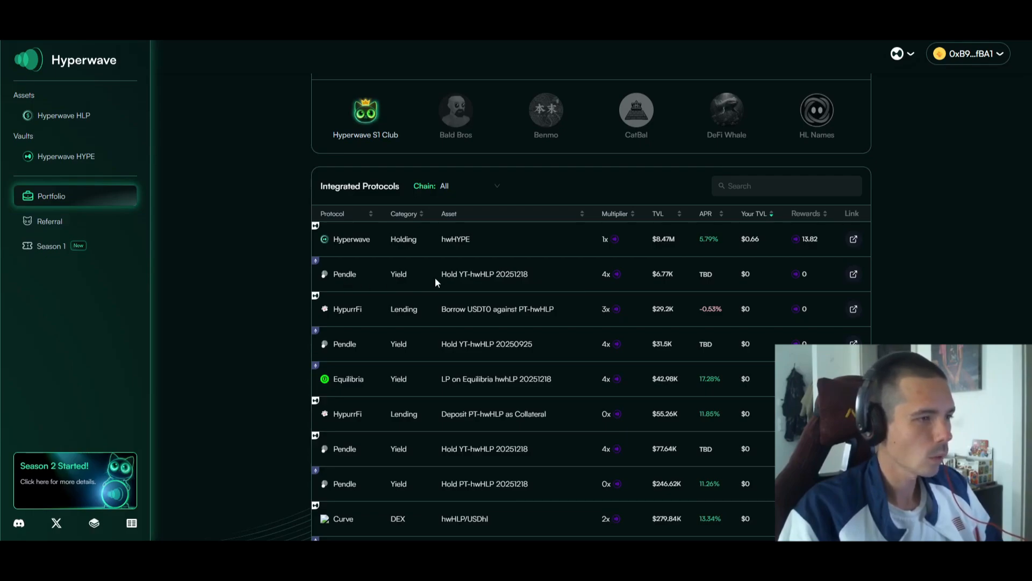
mouse_move(526, 277)
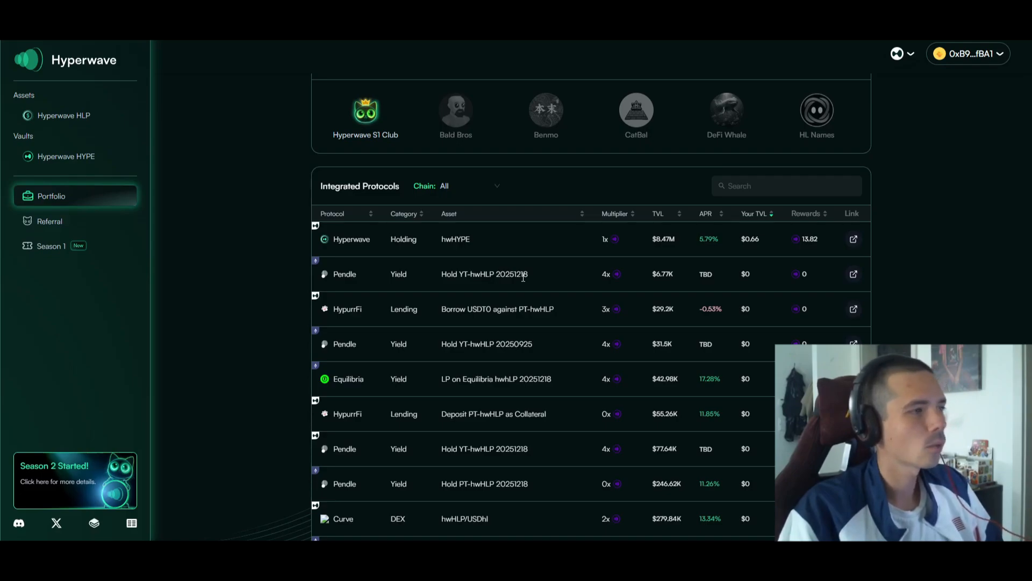
mouse_move(542, 351)
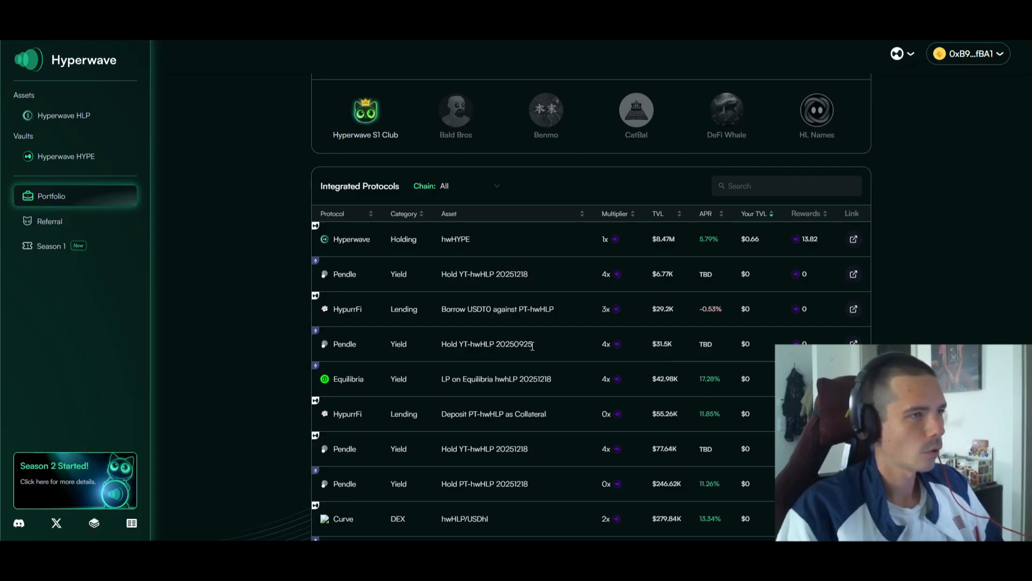
left_click(66, 156)
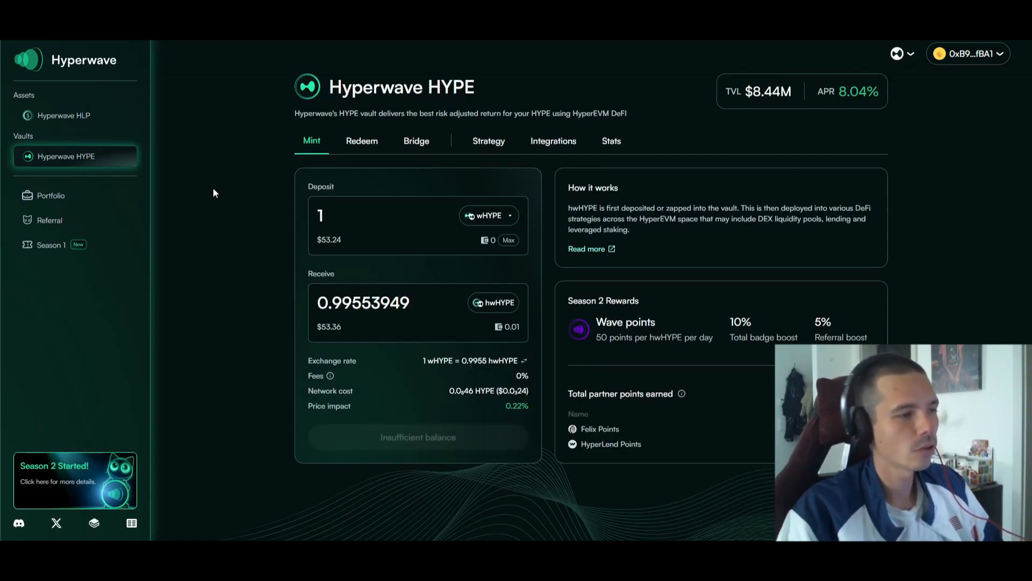
left_click(64, 115)
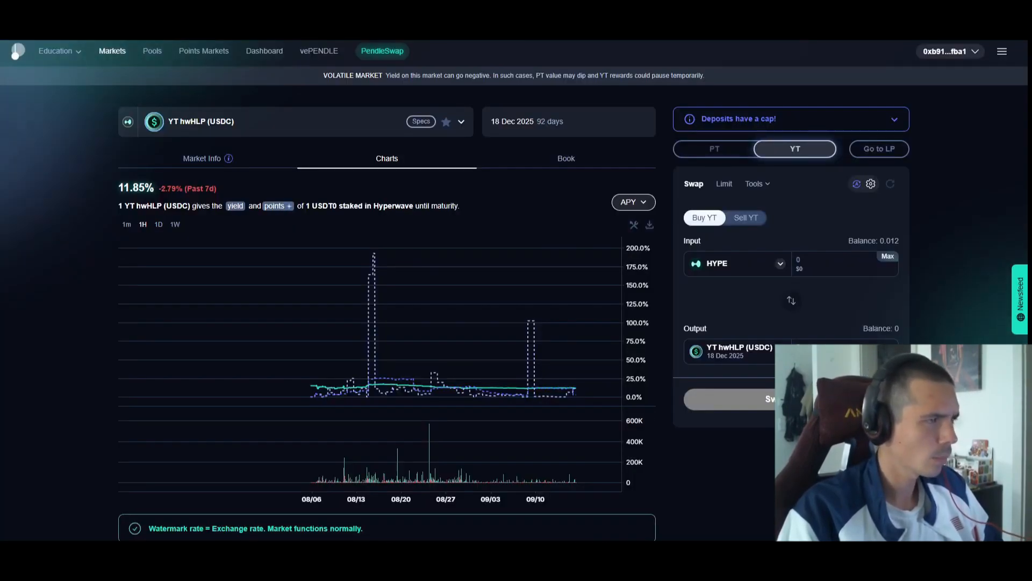
mouse_move(201, 122)
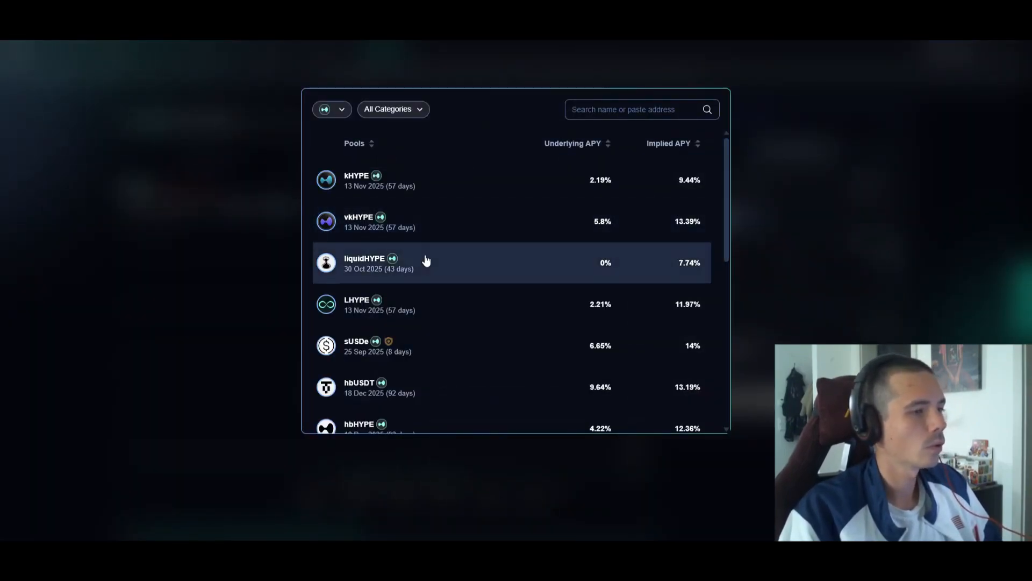
Step: Open the hwHYPE (18 Dec 2025) pool market in Pendle at 12.98% implied APY
scroll("down", 3)
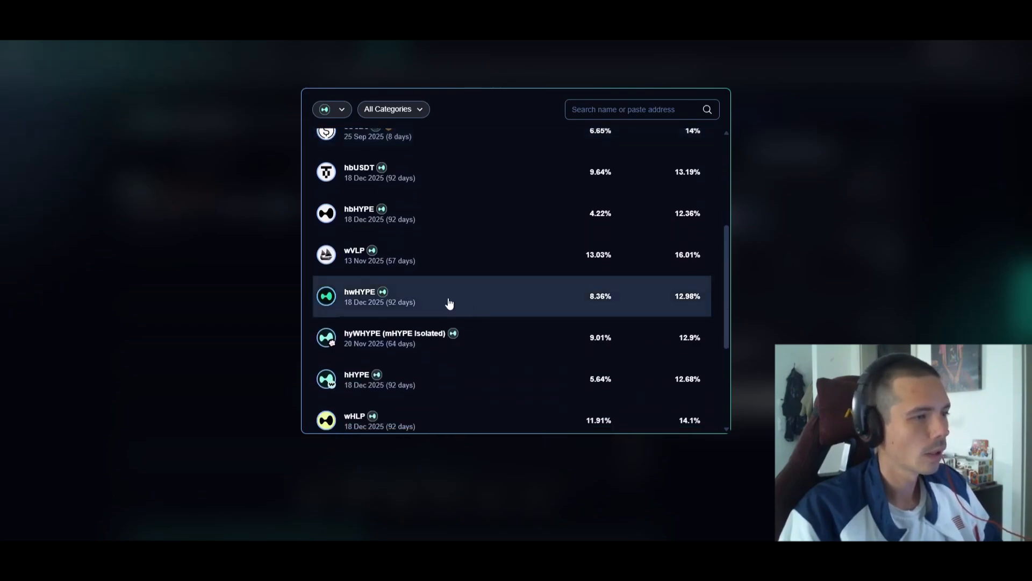
left_click(447, 297)
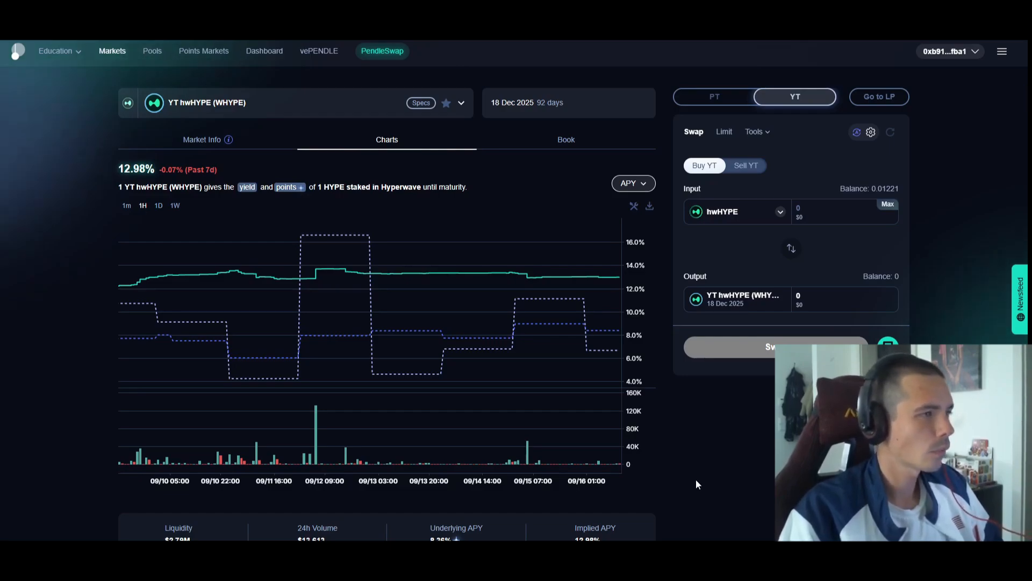
mouse_move(693, 480)
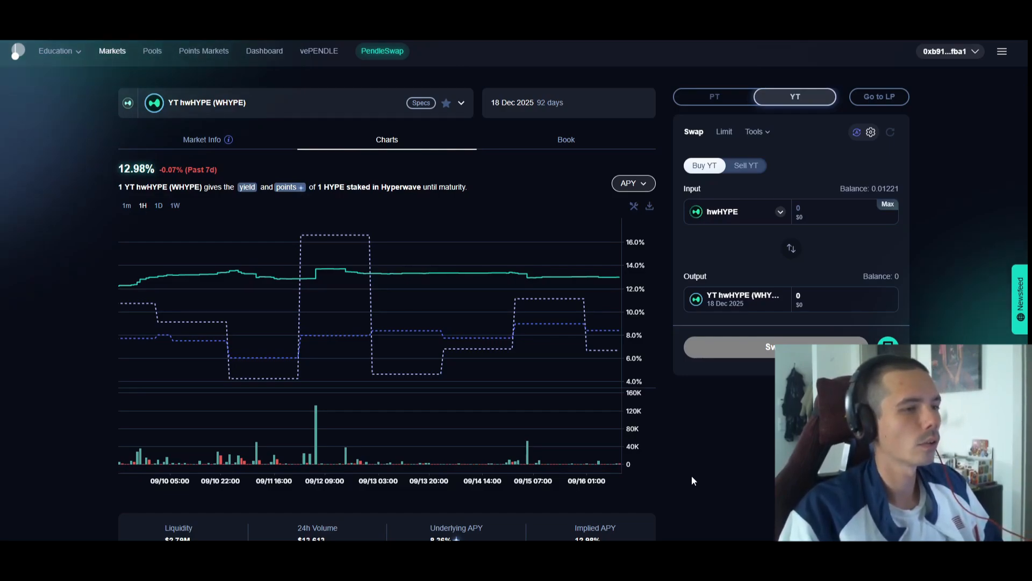
mouse_move(617, 375)
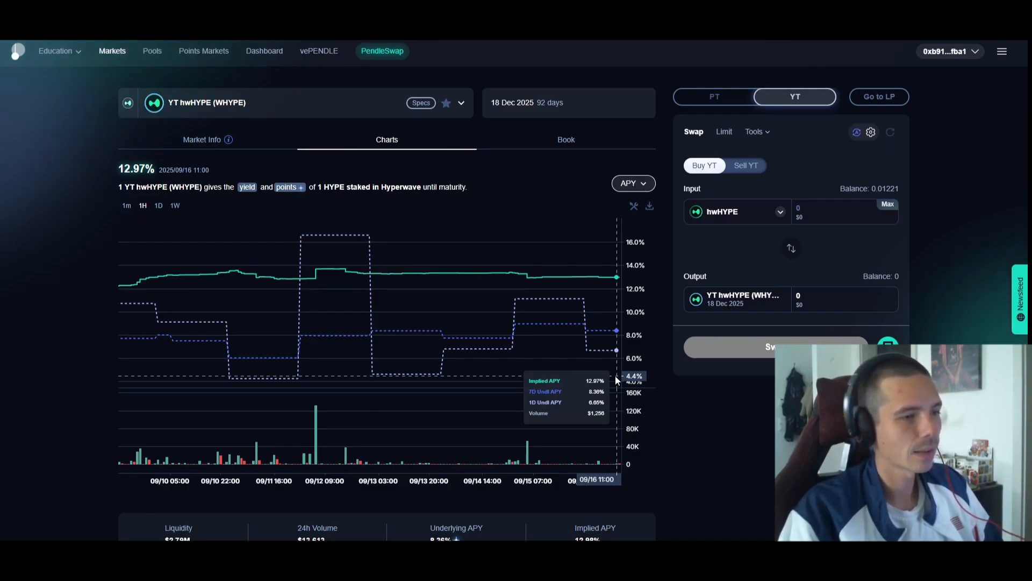
mouse_move(403, 212)
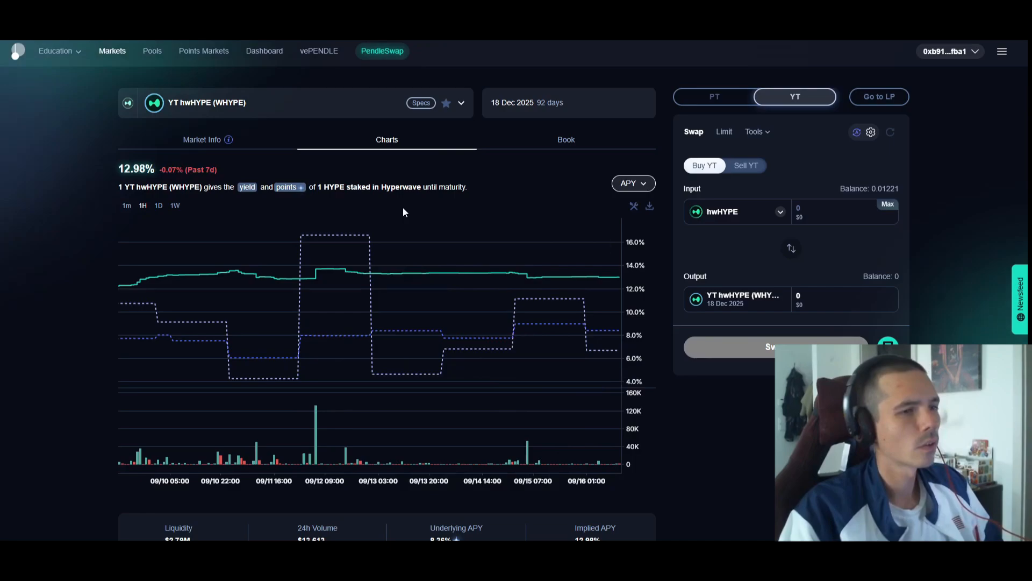
mouse_move(403, 209)
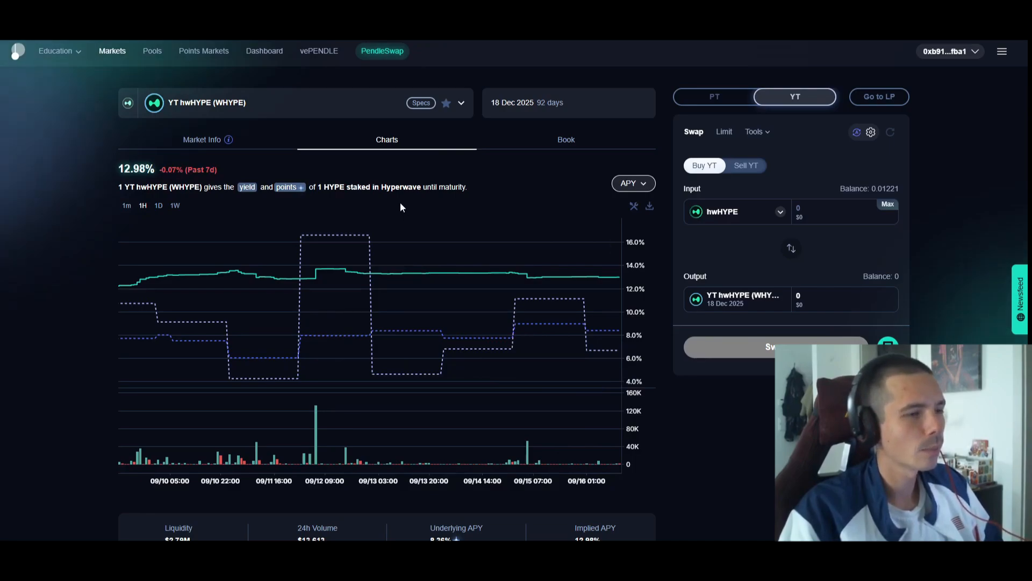
mouse_move(400, 210)
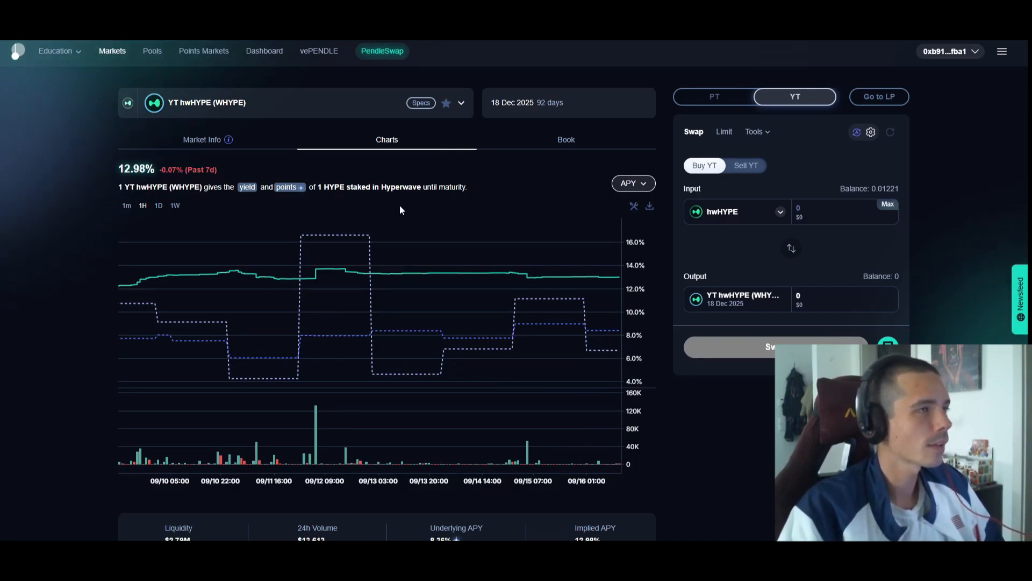
mouse_move(382, 213)
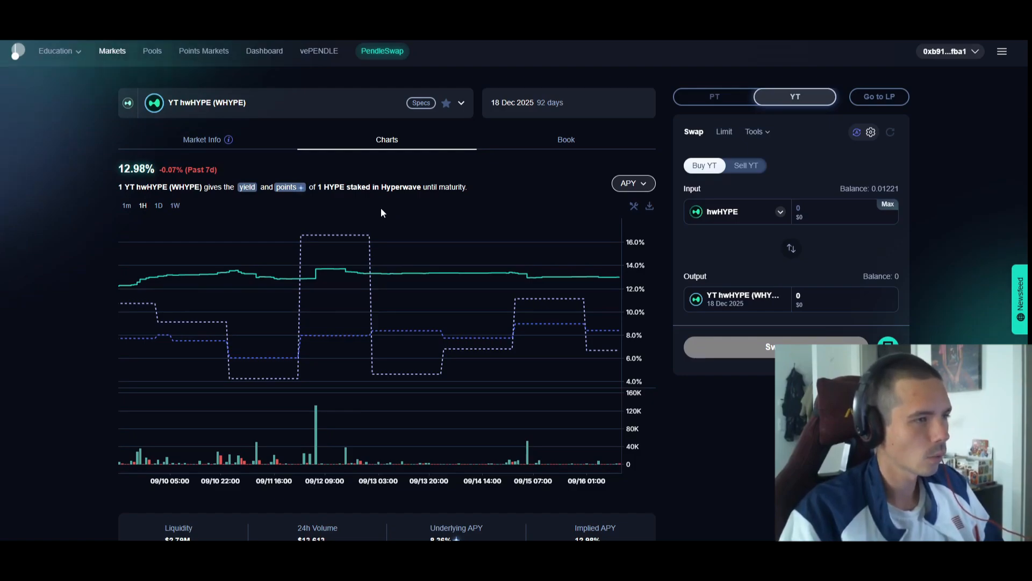
mouse_move(464, 206)
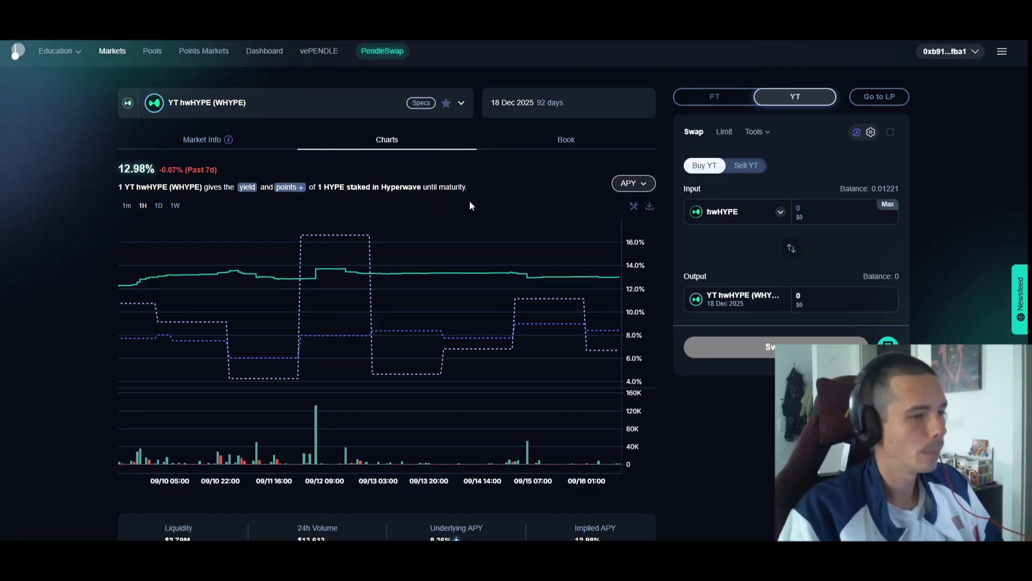
mouse_move(665, 324)
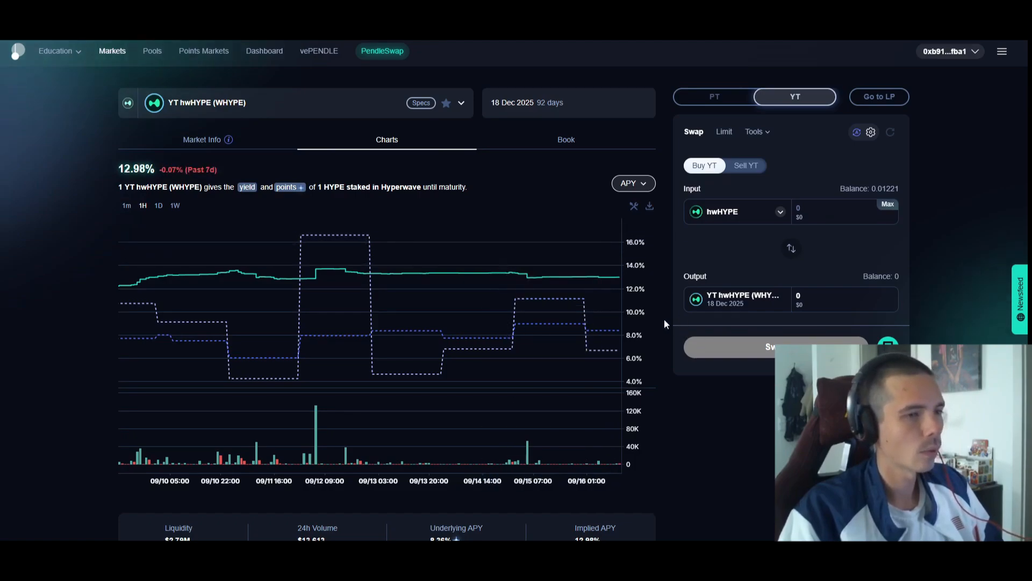
mouse_move(665, 316)
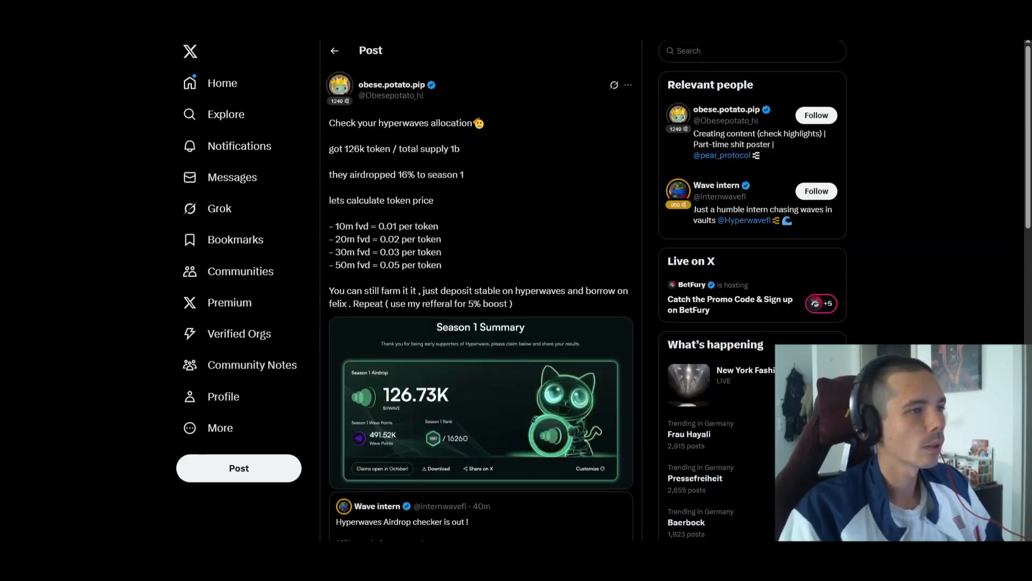
mouse_move(473, 194)
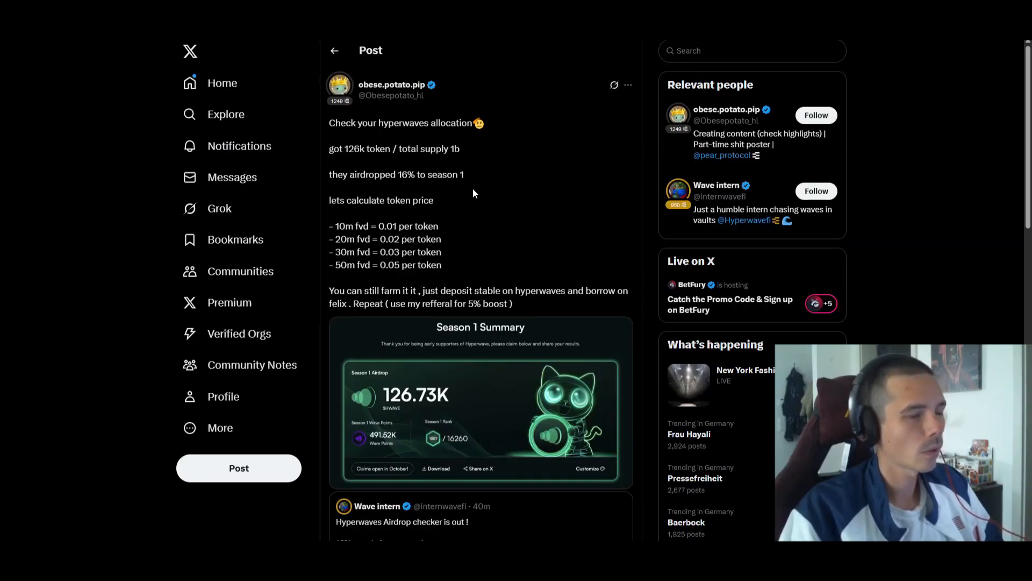
mouse_move(468, 198)
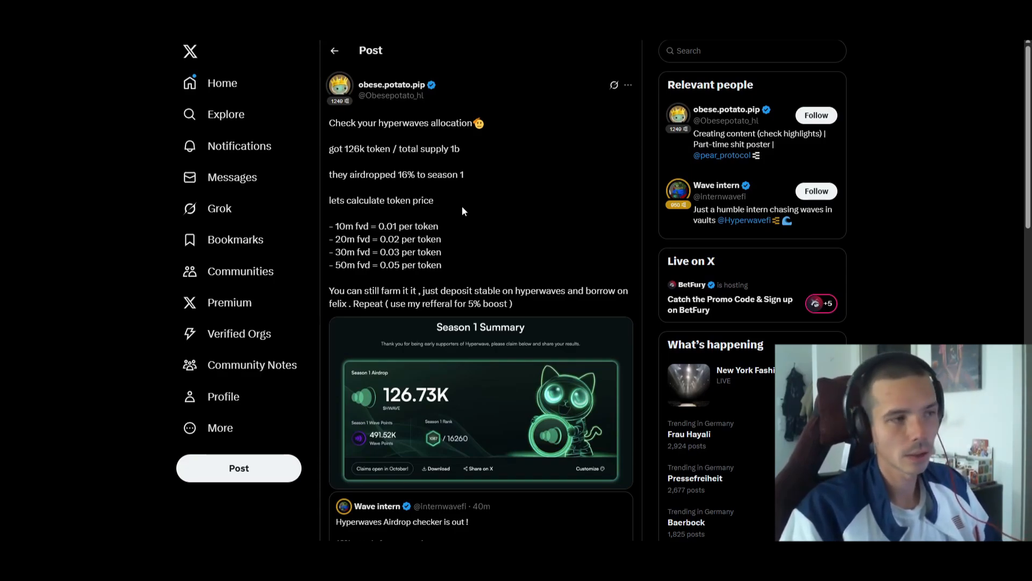
mouse_move(457, 227)
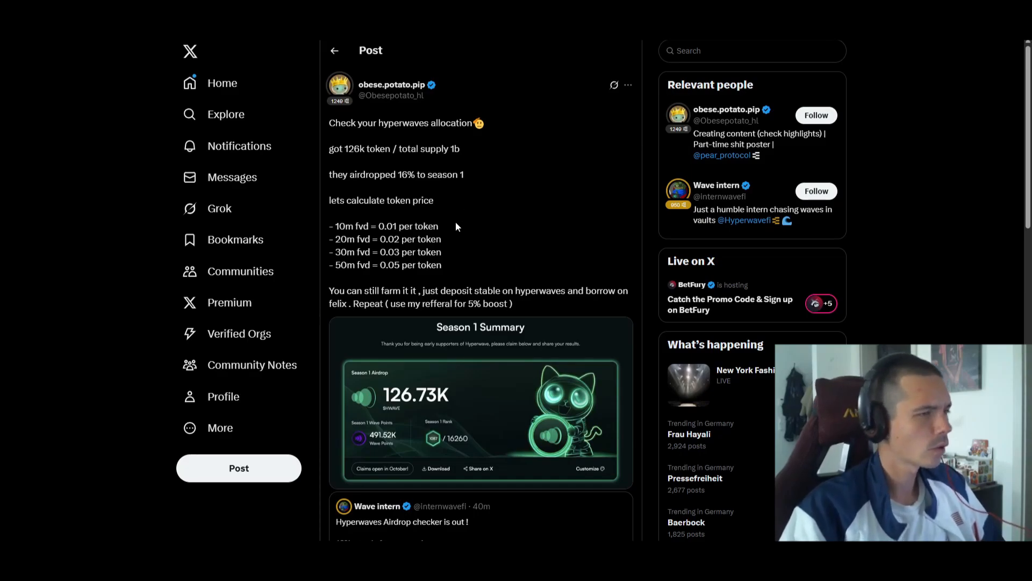
mouse_move(454, 269)
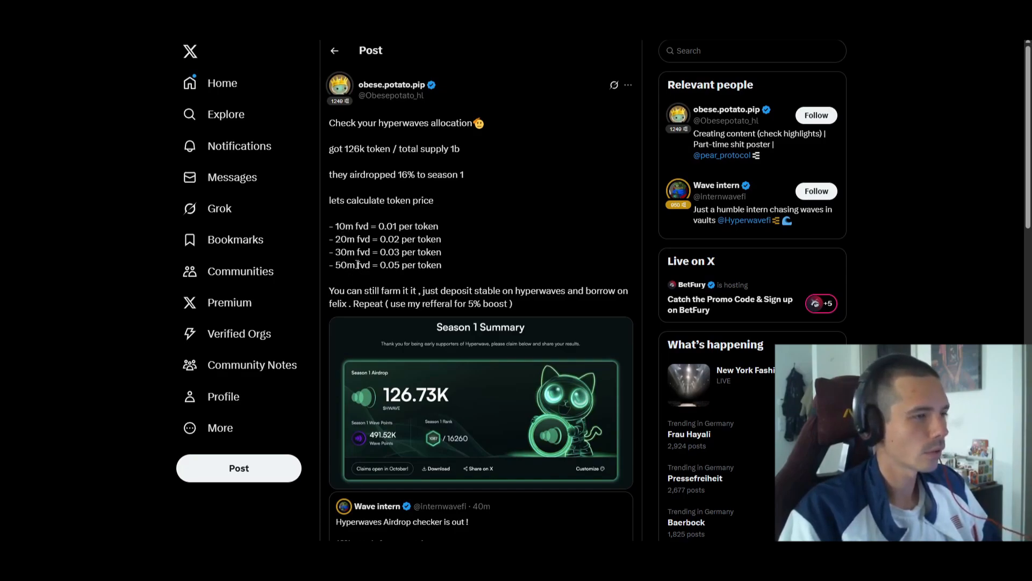
mouse_move(343, 280)
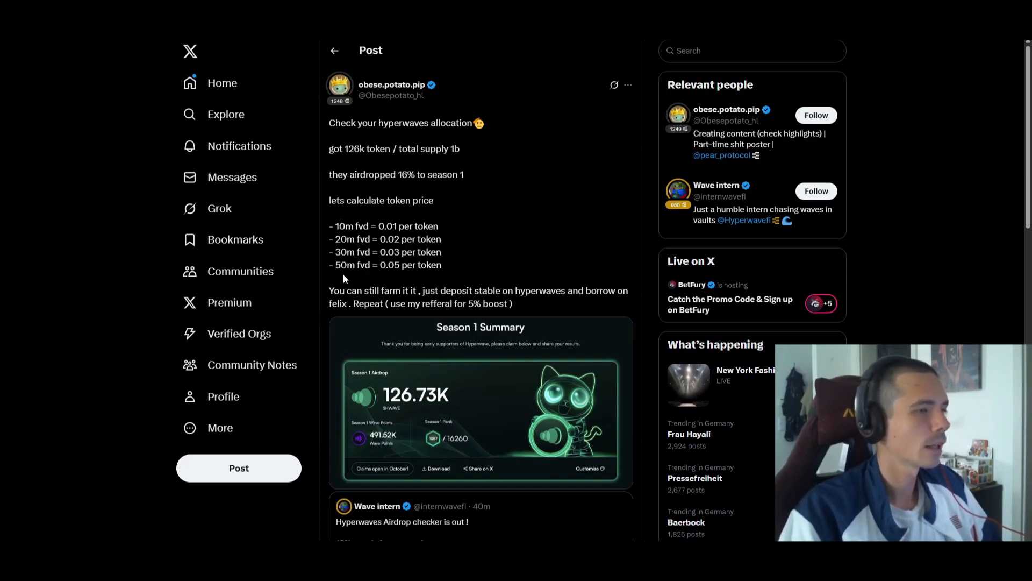
mouse_move(370, 234)
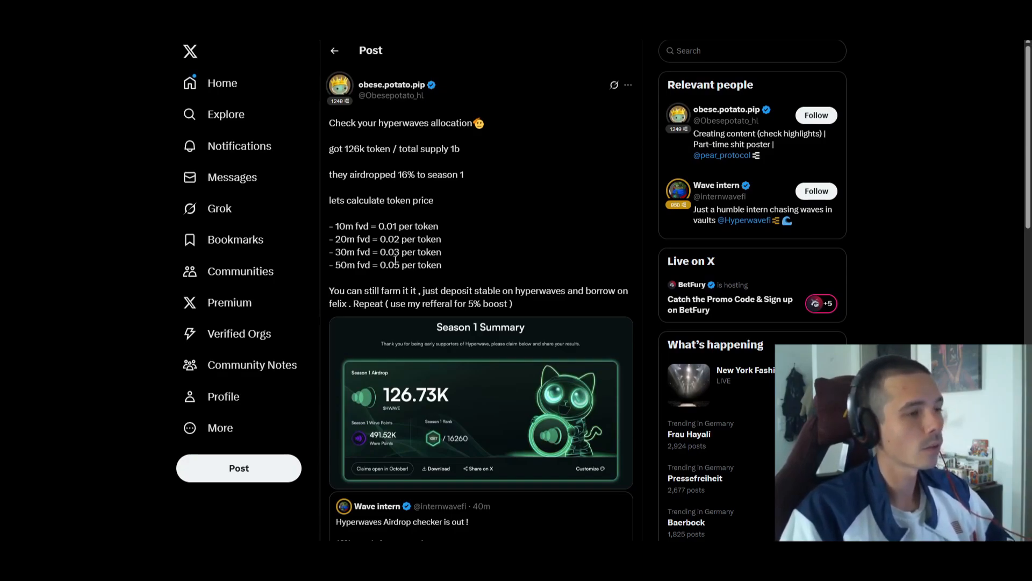
mouse_move(391, 256)
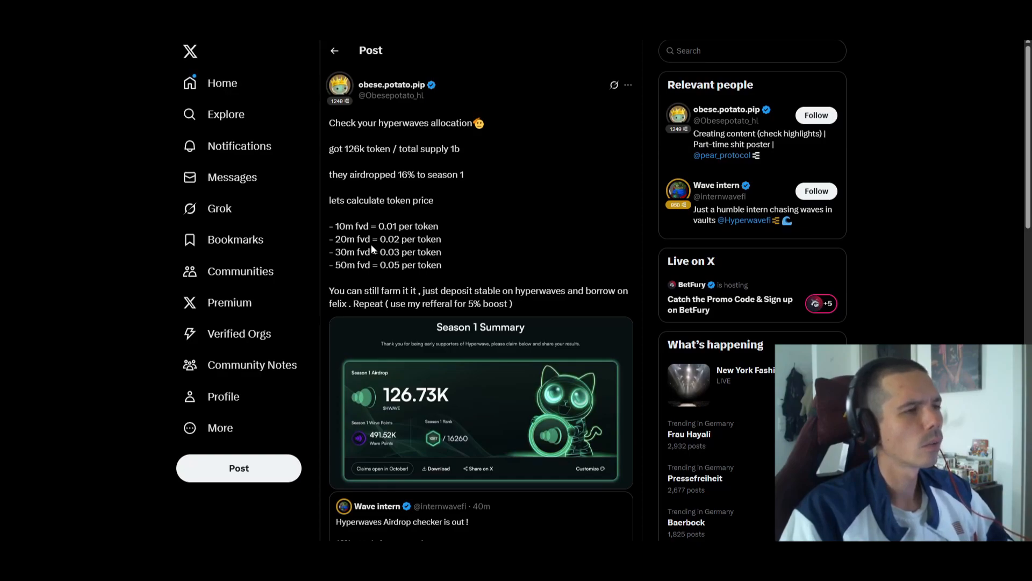
mouse_move(458, 247)
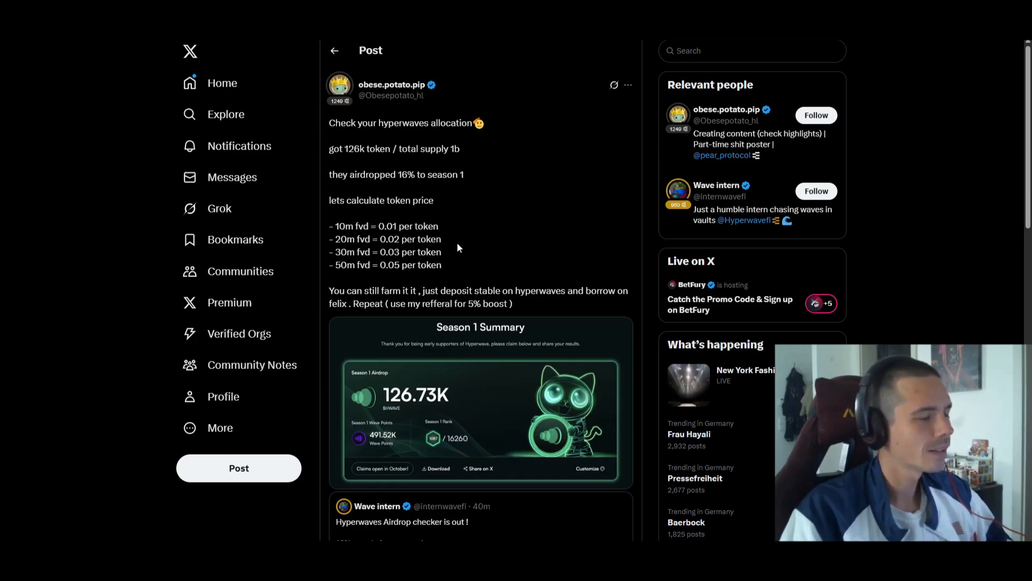
mouse_move(446, 252)
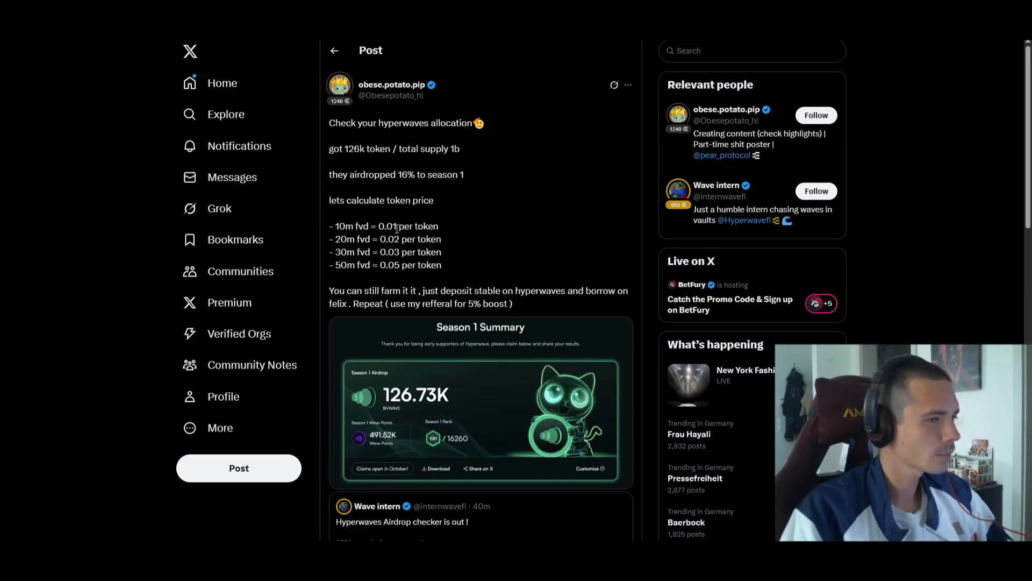
mouse_move(418, 235)
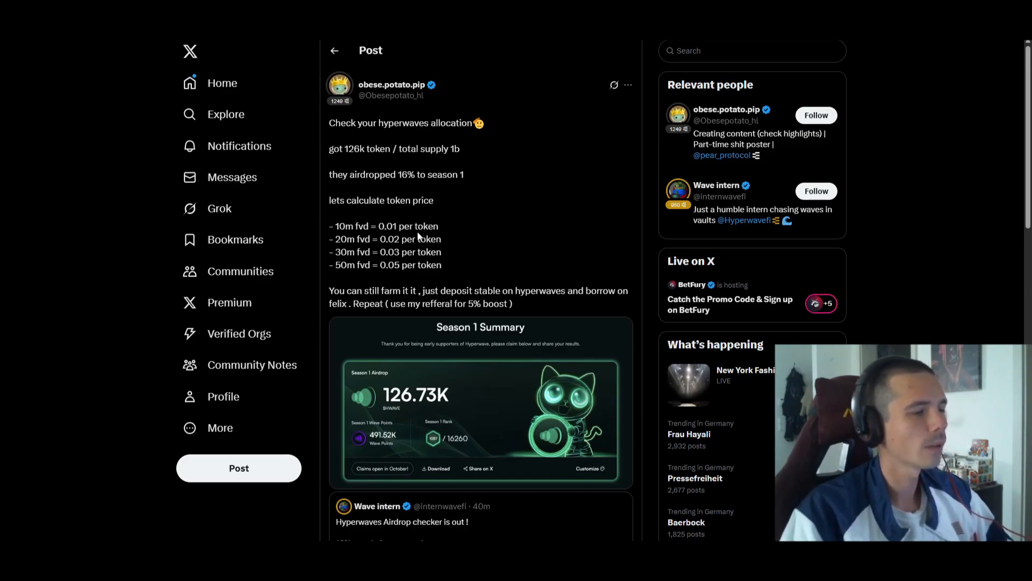
mouse_move(466, 239)
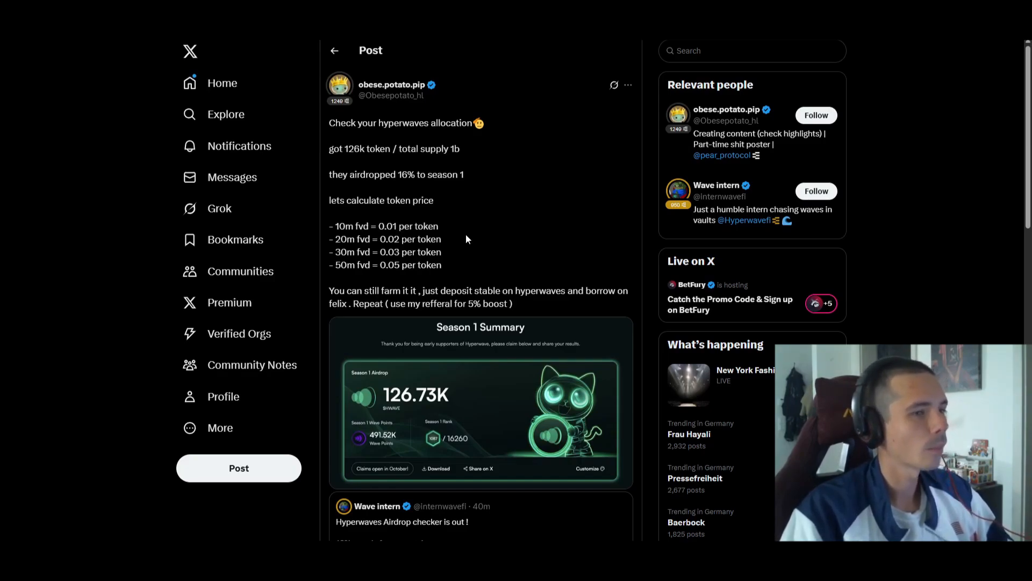
mouse_move(465, 223)
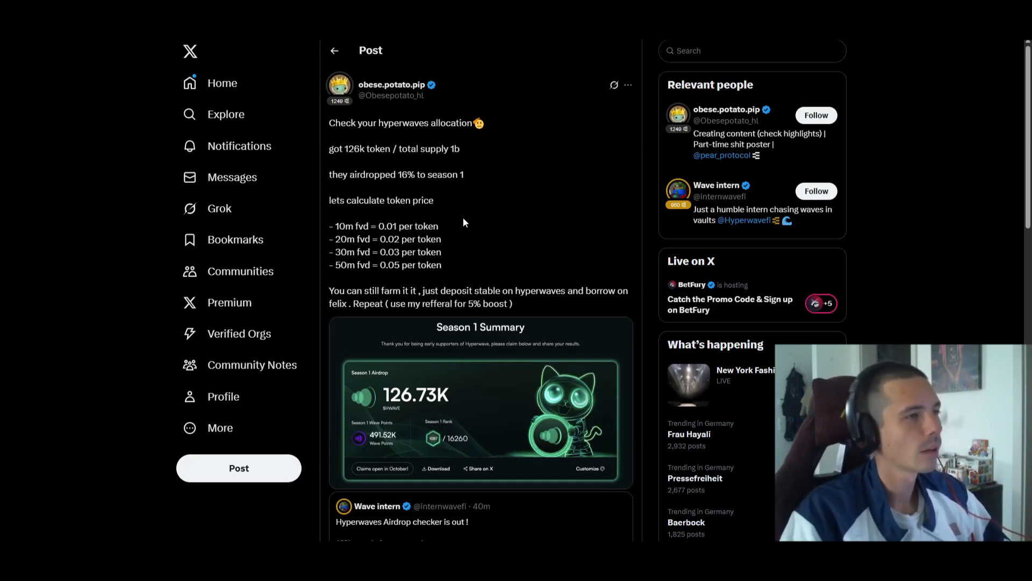
mouse_move(469, 292)
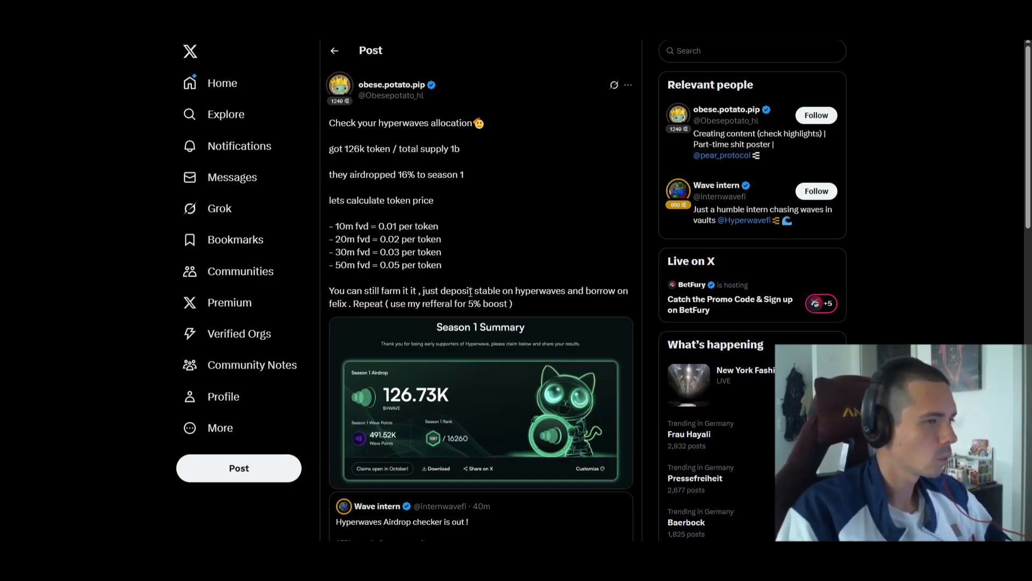
mouse_move(478, 251)
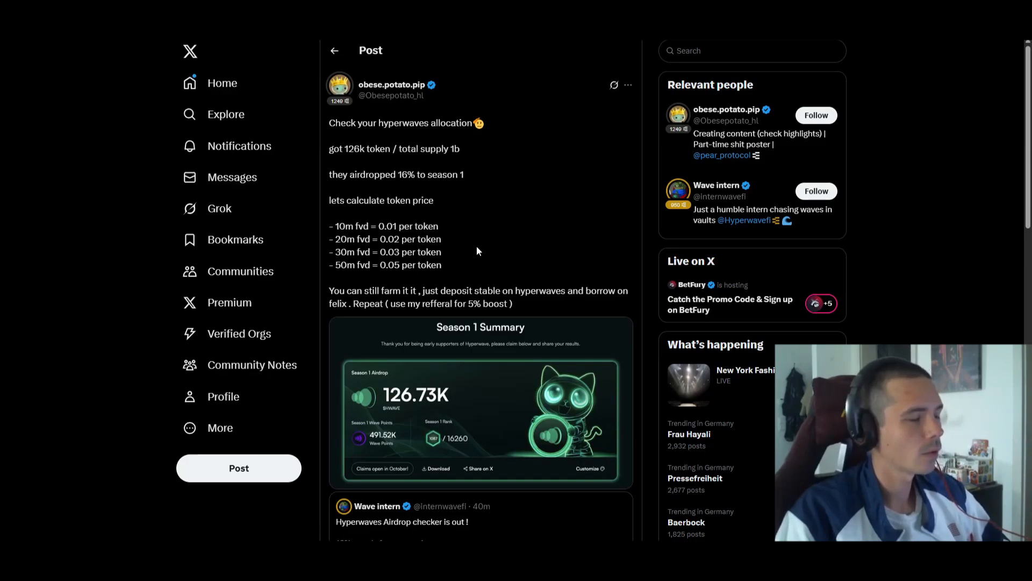
mouse_move(468, 258)
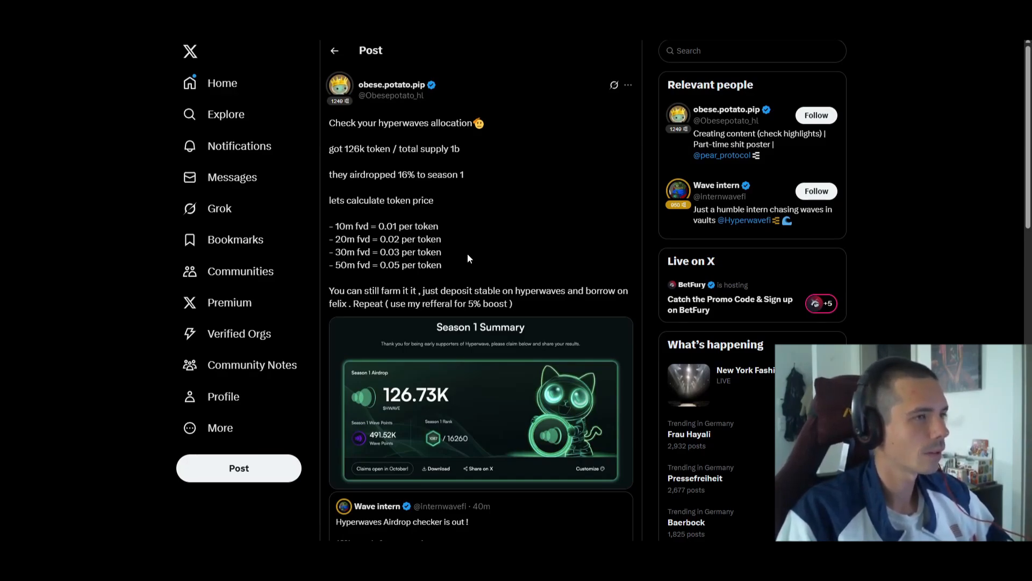
mouse_move(477, 257)
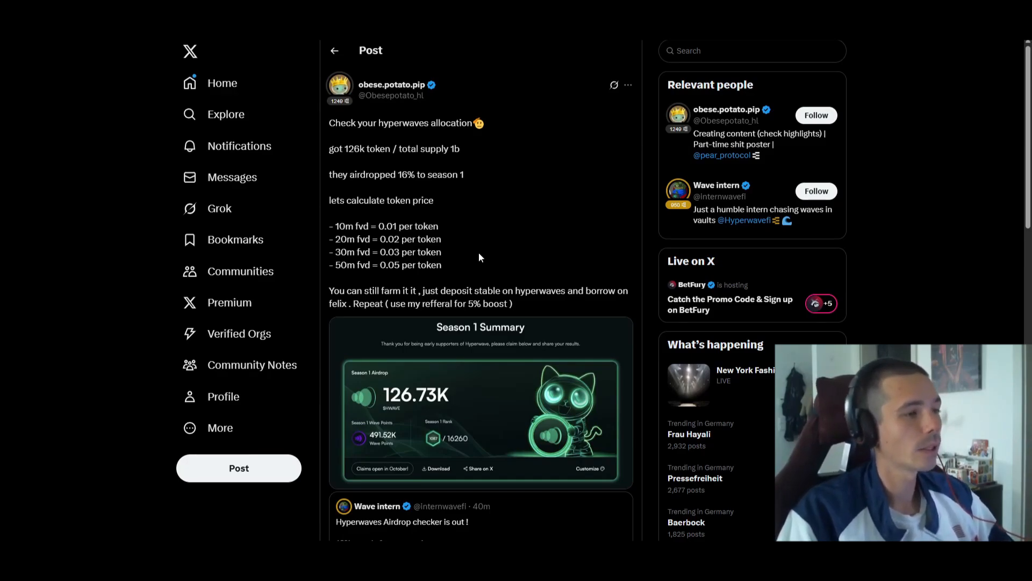
mouse_move(471, 270)
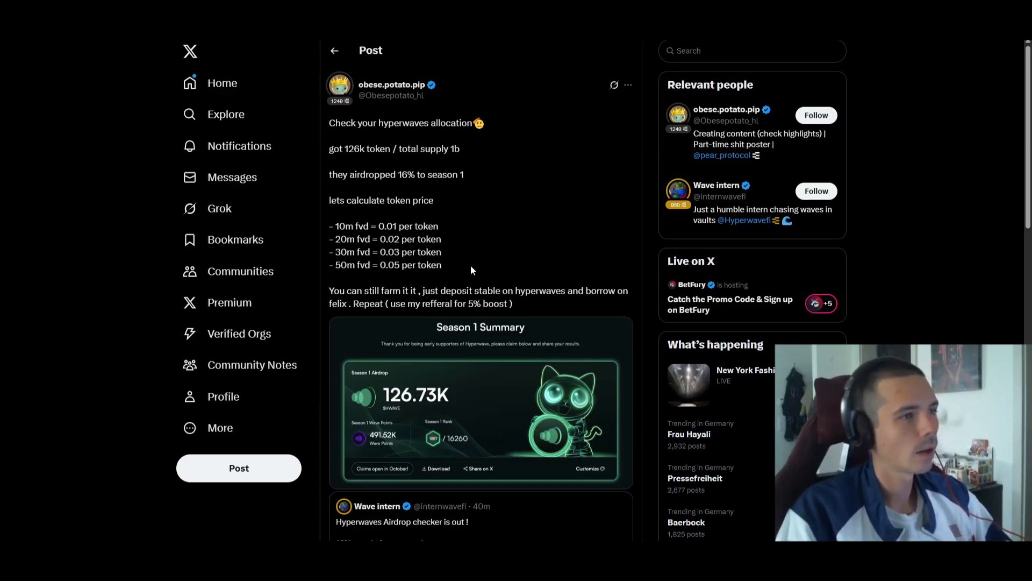
mouse_move(468, 259)
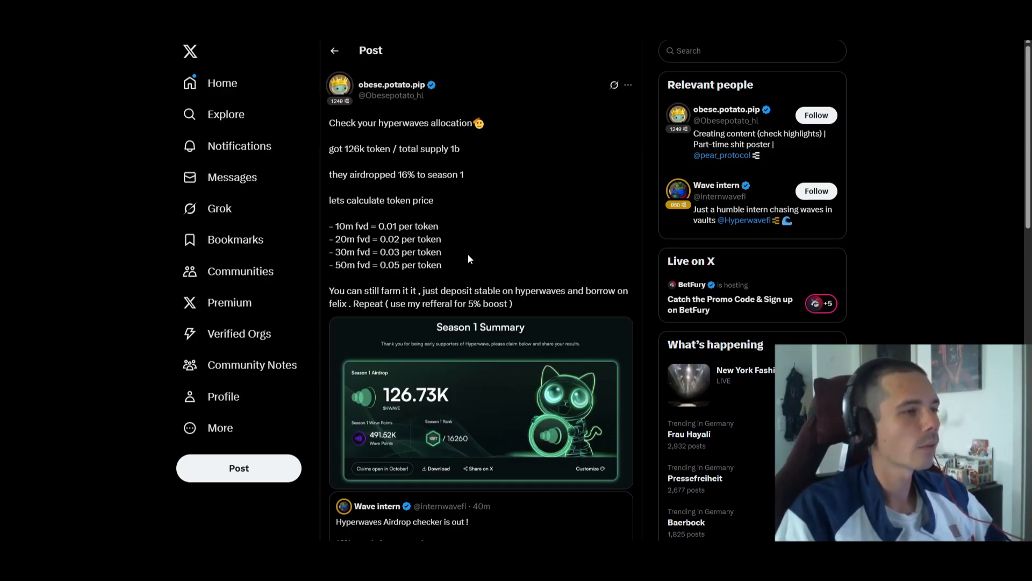
mouse_move(458, 239)
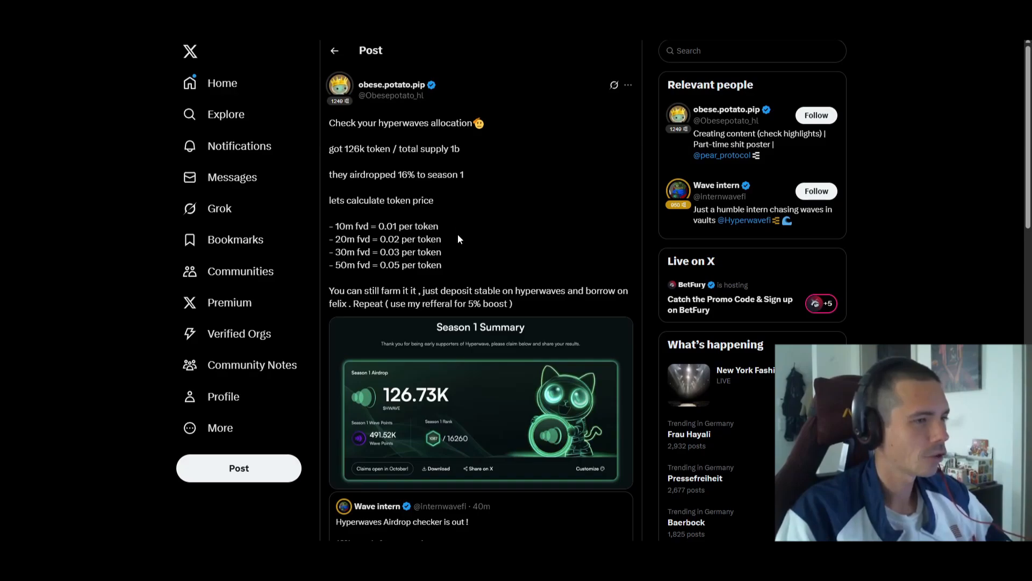
mouse_move(443, 240)
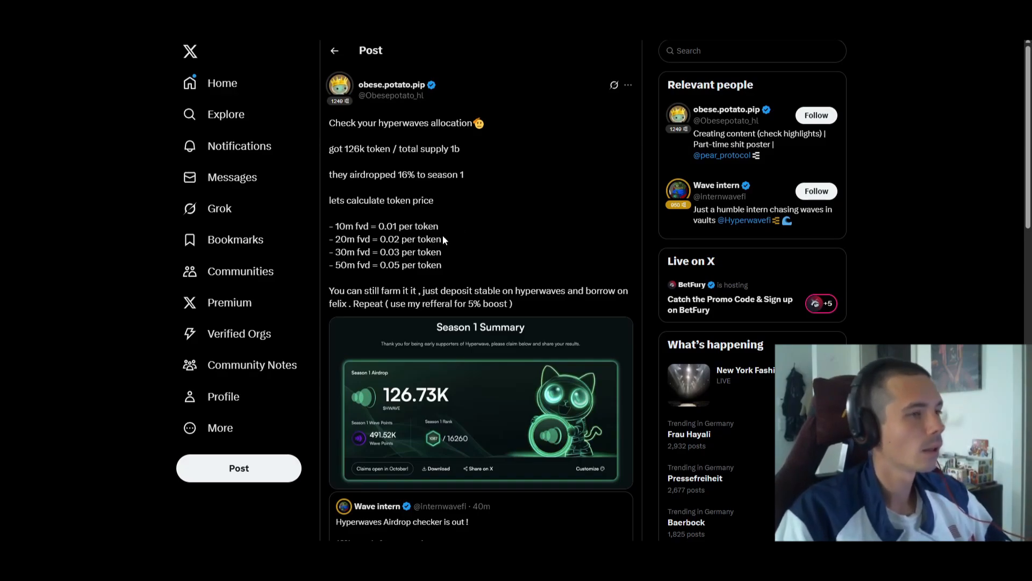
mouse_move(612, 216)
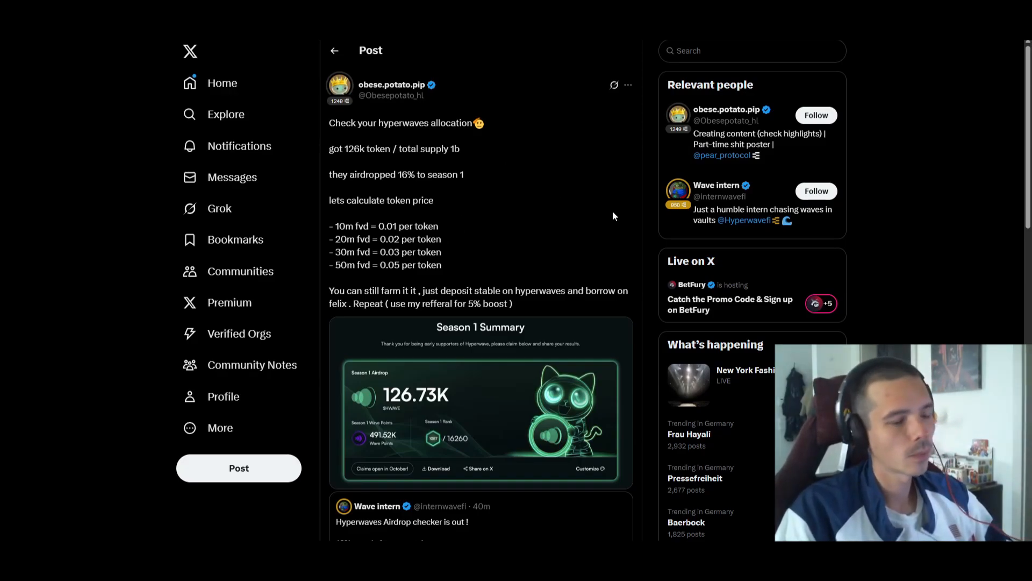
mouse_move(555, 232)
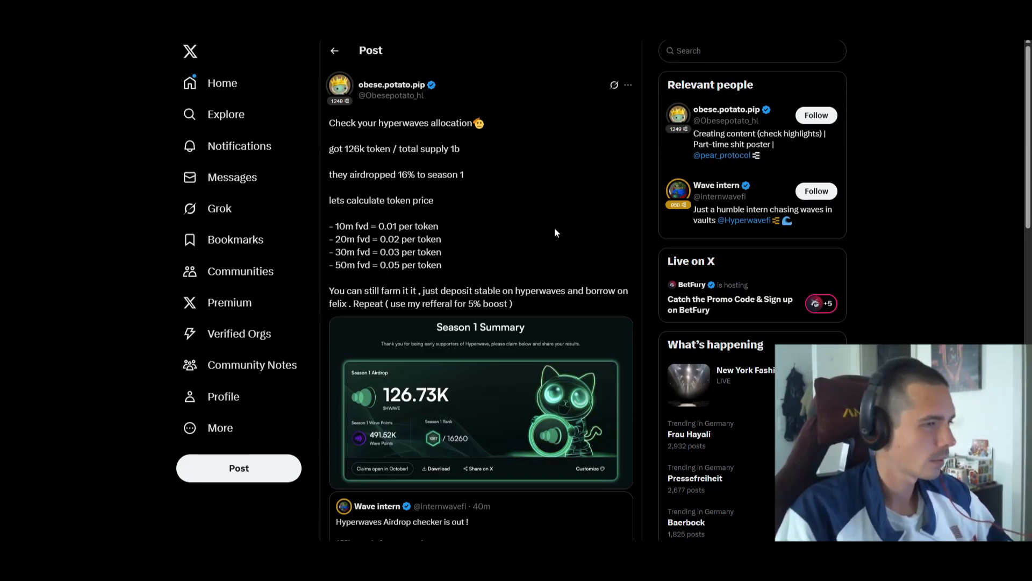
mouse_move(515, 225)
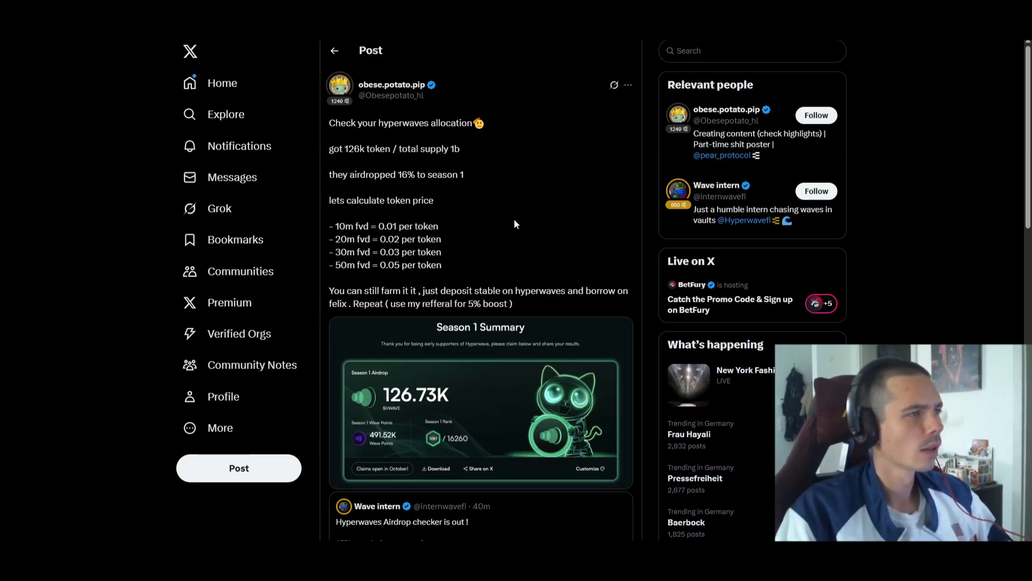
mouse_move(502, 226)
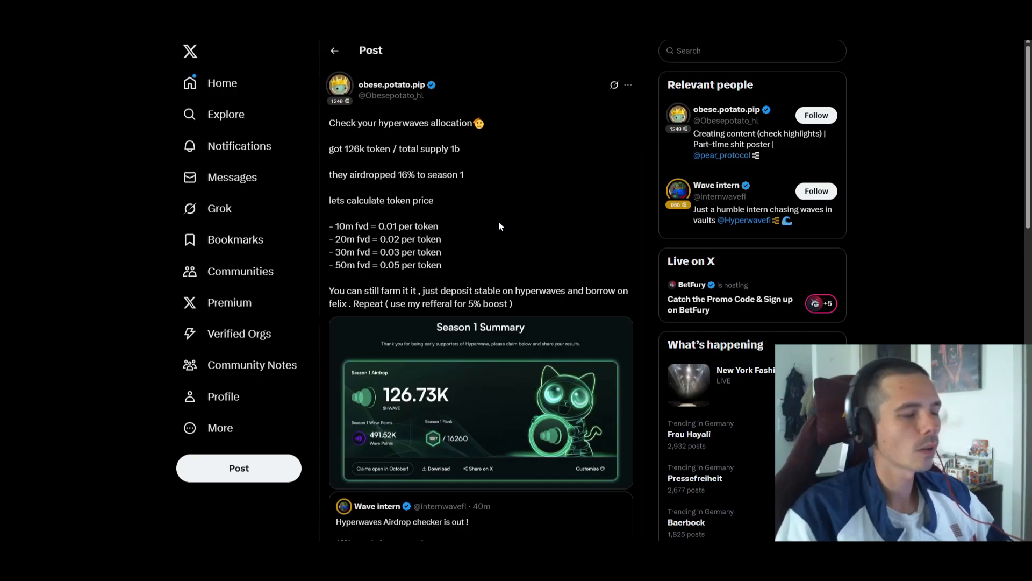
mouse_move(484, 228)
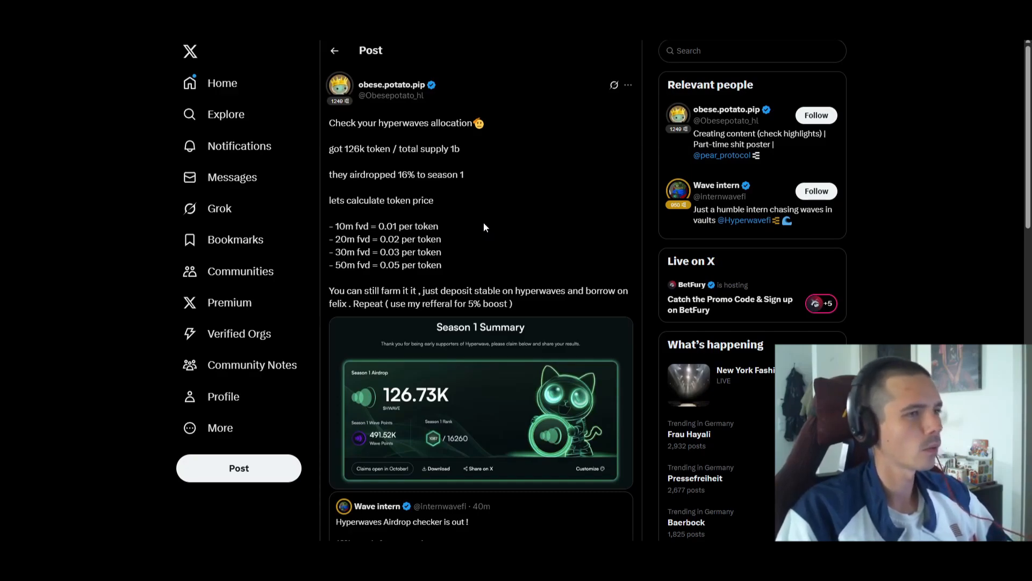
mouse_move(467, 231)
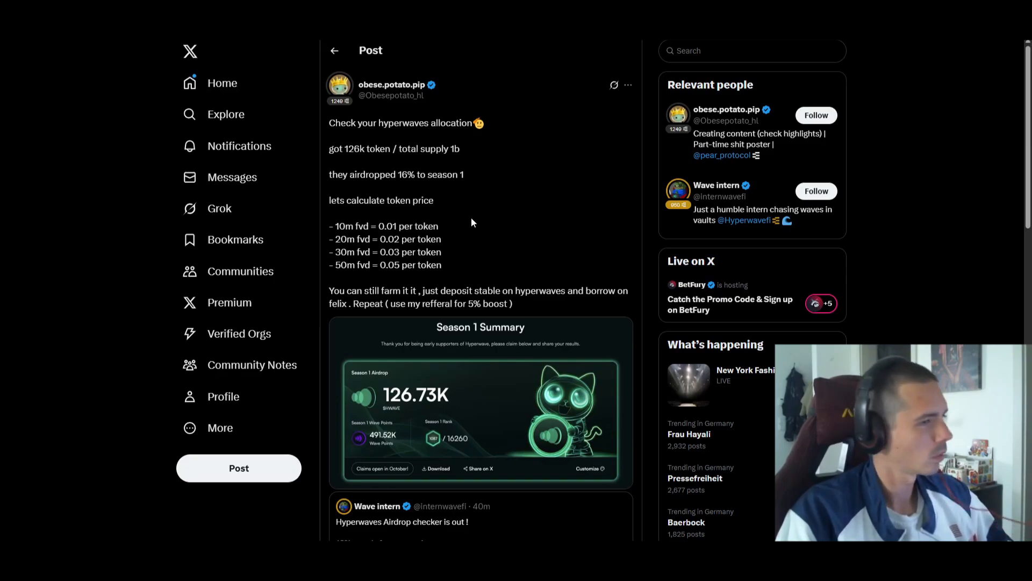
mouse_move(466, 245)
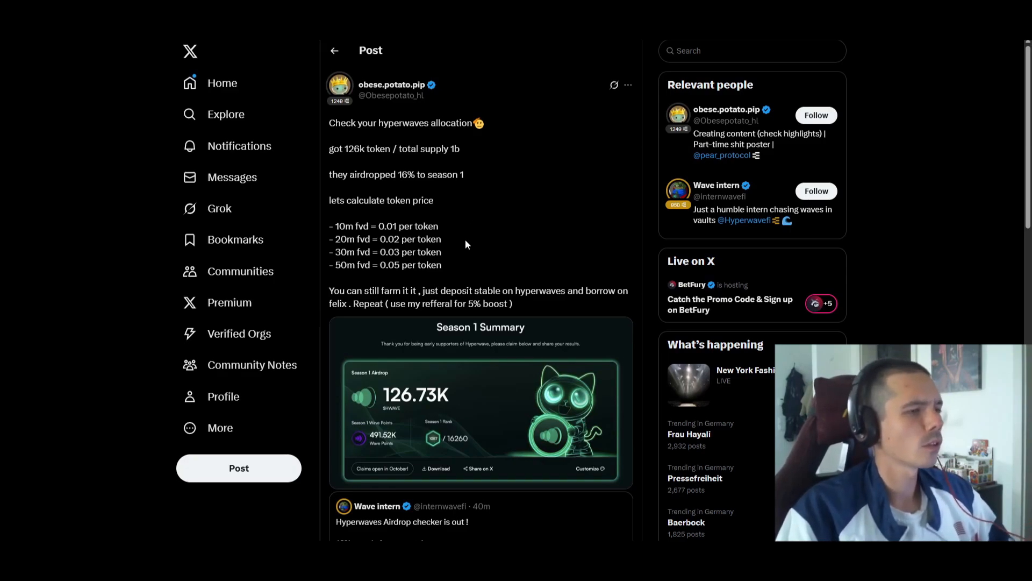
mouse_move(466, 240)
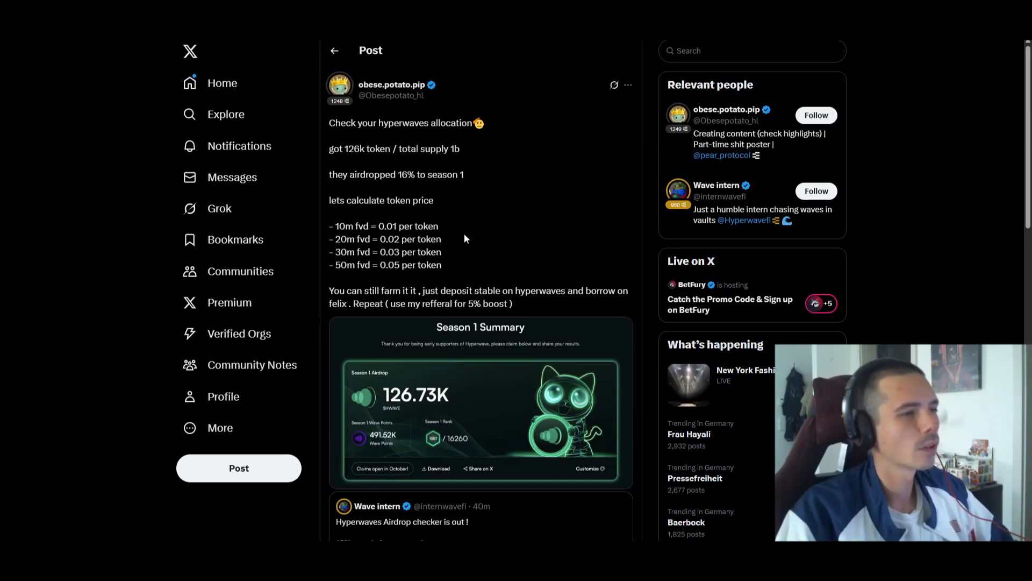